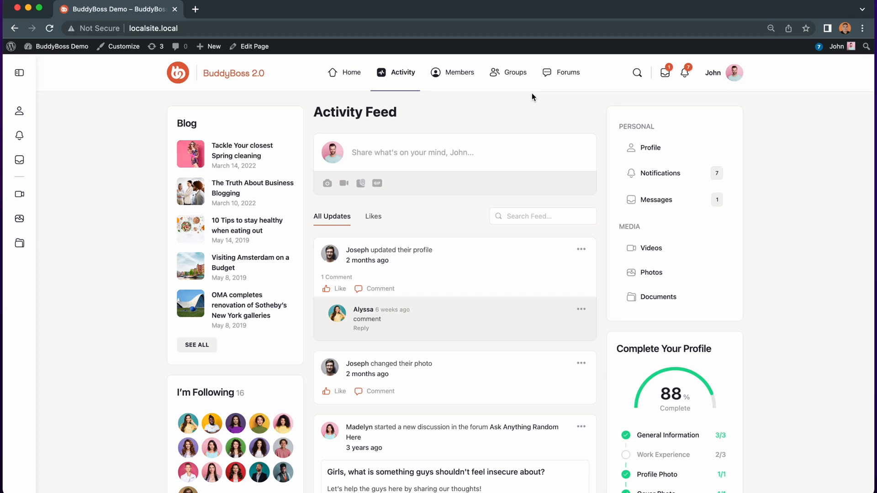
Reach the BuddyBoss Theme Options Logo section from the member account menu
click(722, 72)
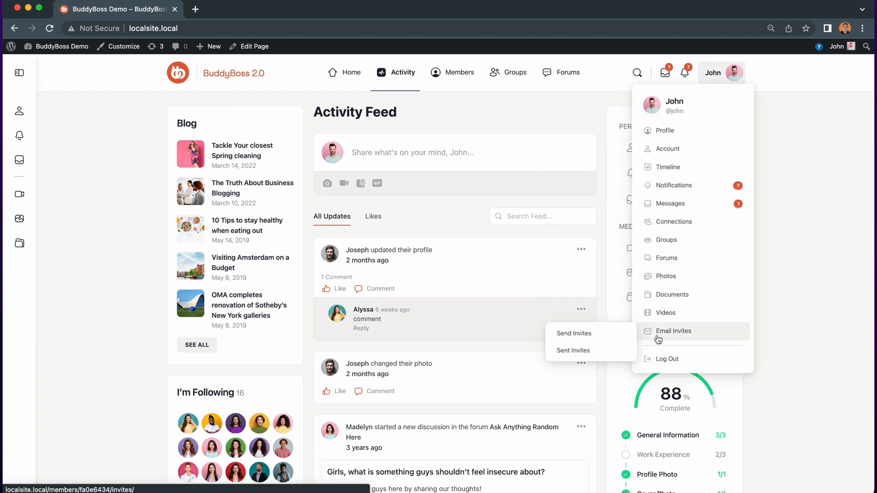
click(537, 128)
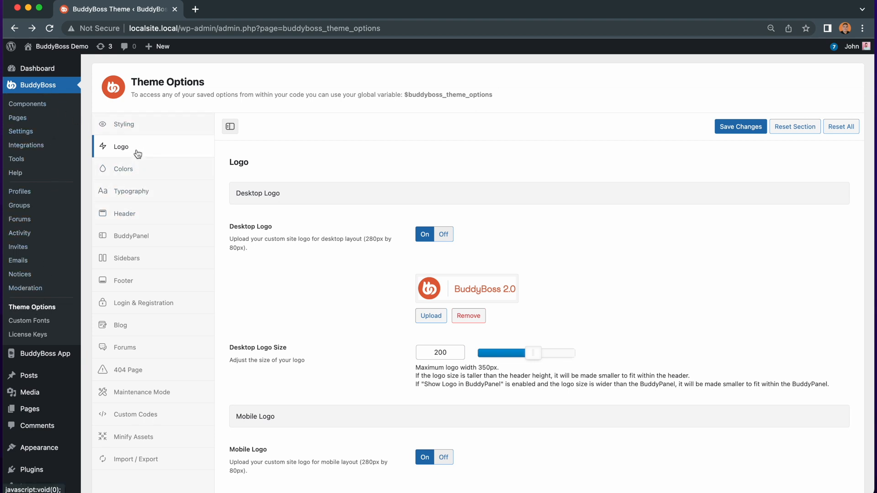
mouse_move(151, 145)
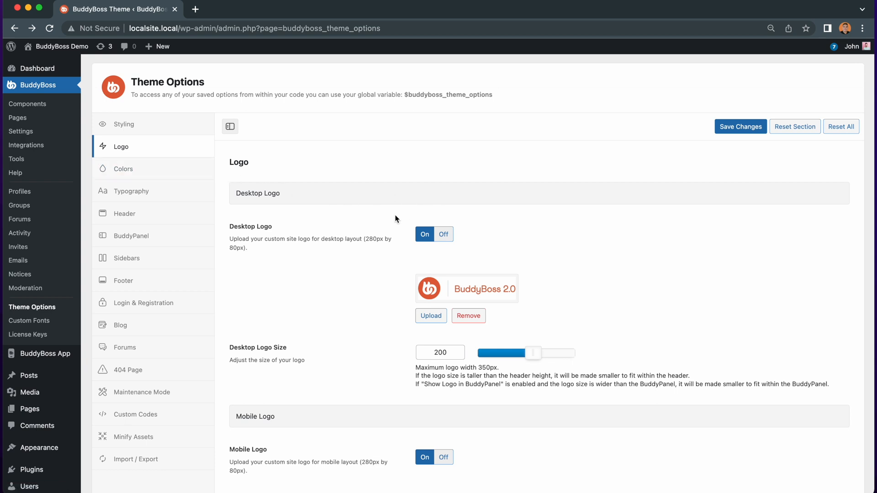
mouse_move(437, 218)
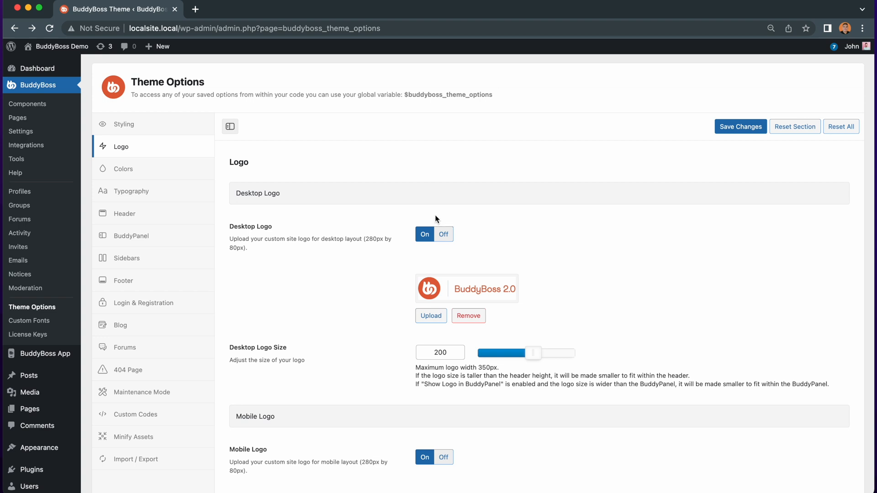
mouse_move(437, 233)
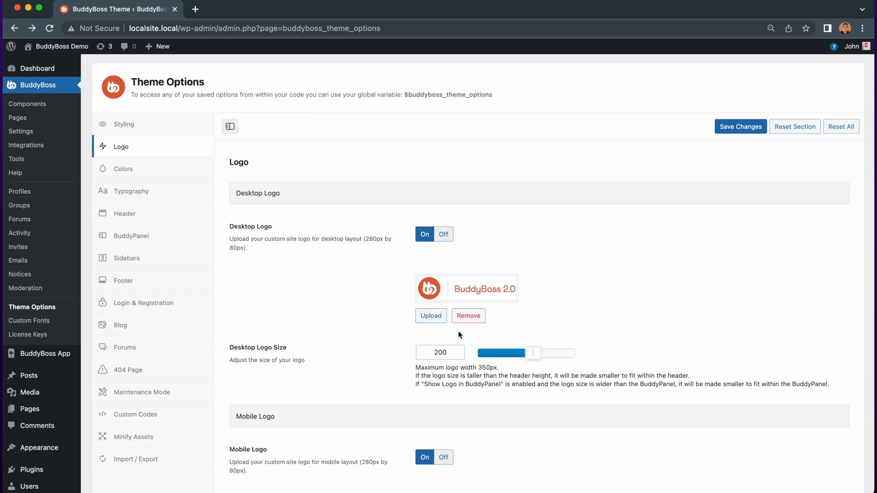
mouse_move(520, 336)
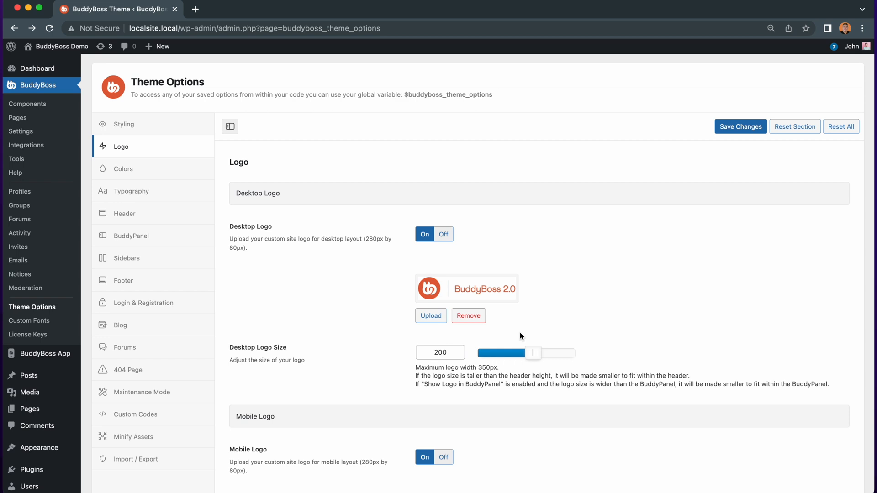
Scroll the Logo panel to the Destination settings, both pages still Home
scroll(down, 3)
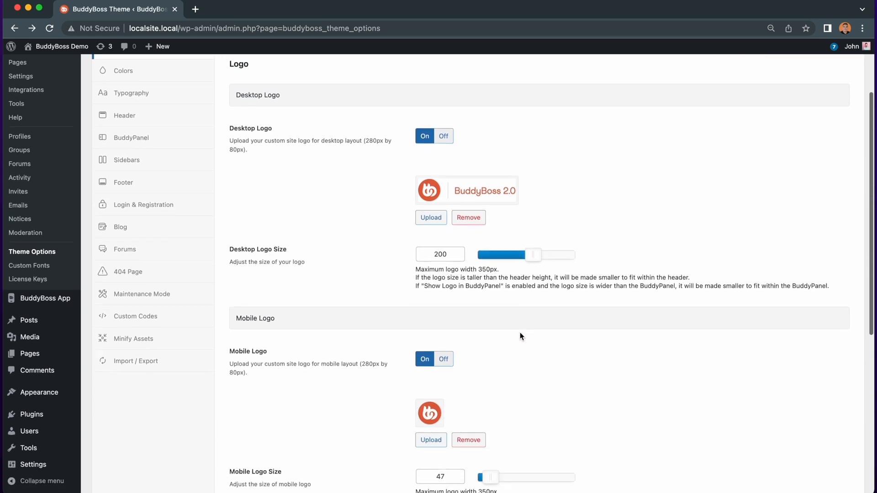
scroll(down, 3)
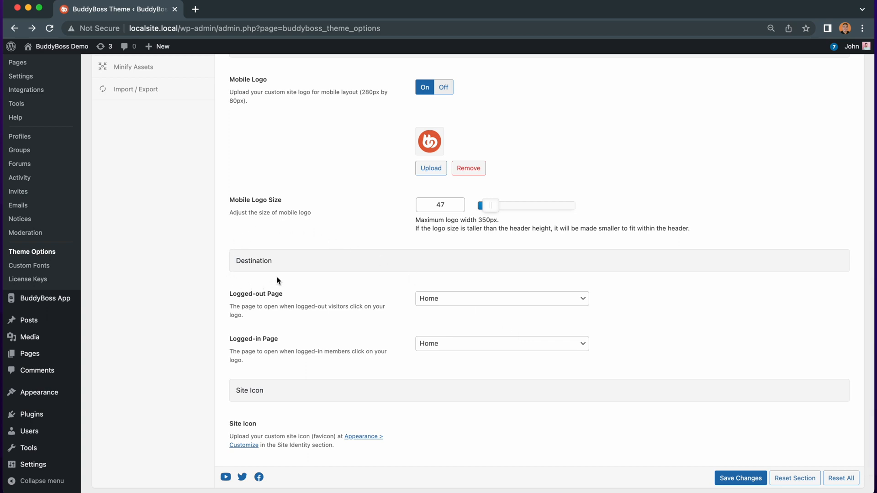
mouse_move(229, 305)
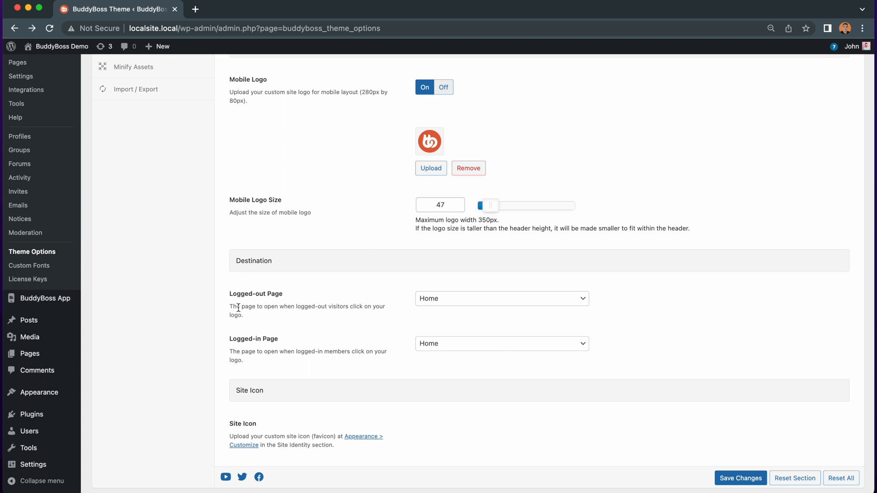
mouse_move(359, 310)
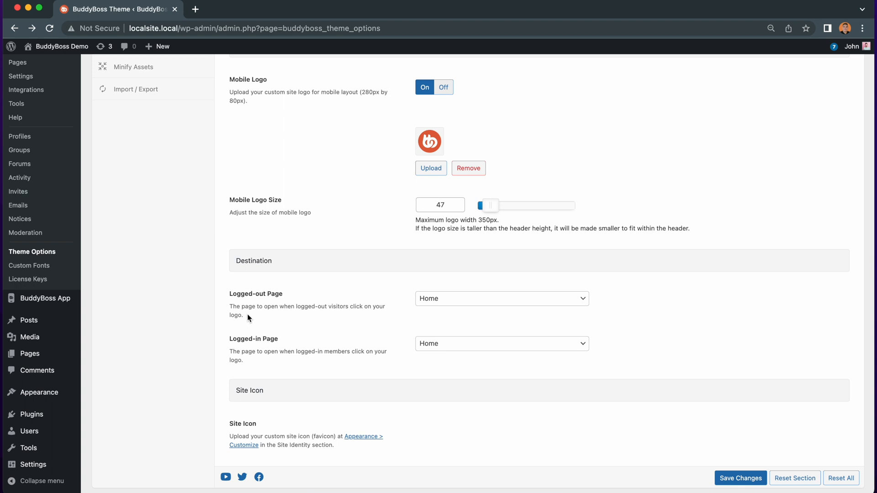
Set the logo's Logged-out Page destination to About
click(502, 297)
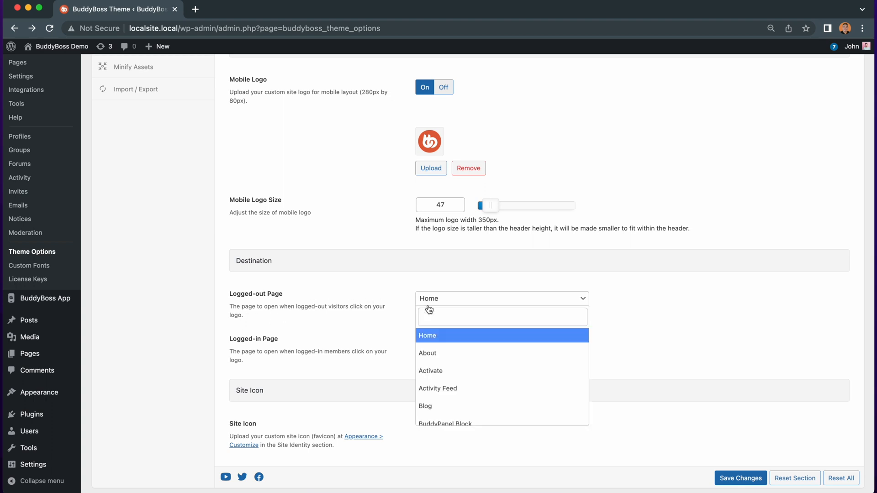
click(427, 353)
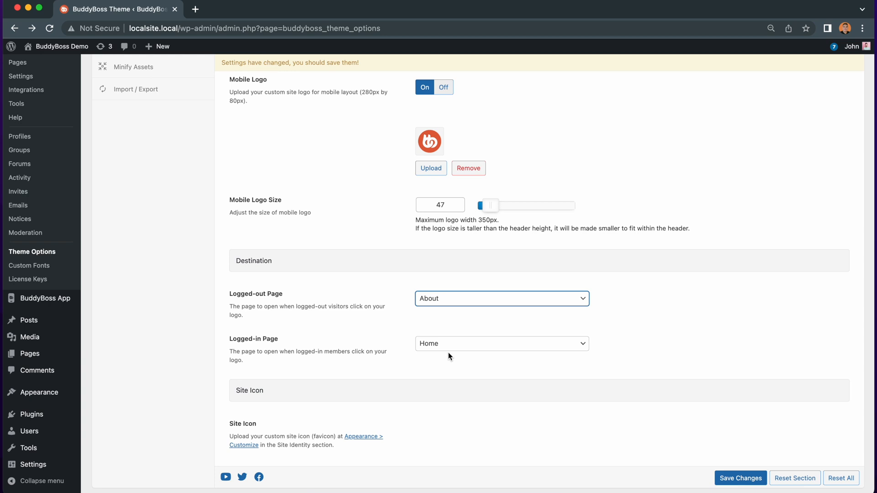
mouse_move(285, 343)
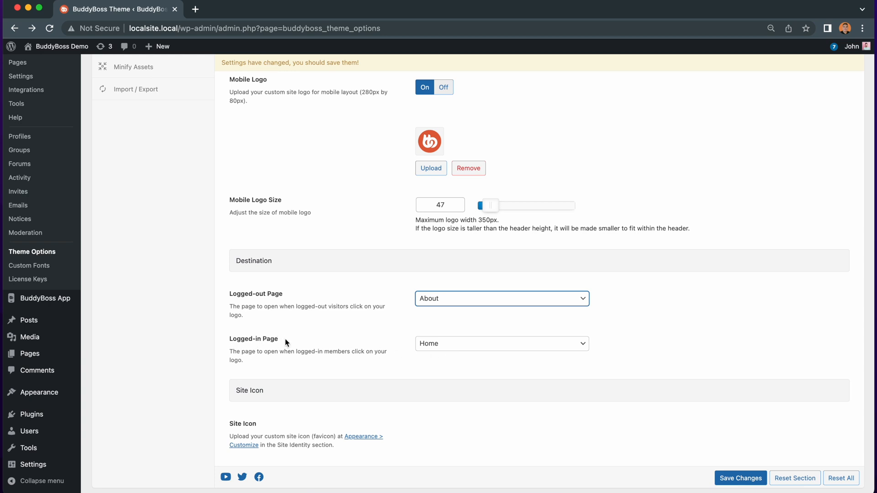
mouse_move(325, 349)
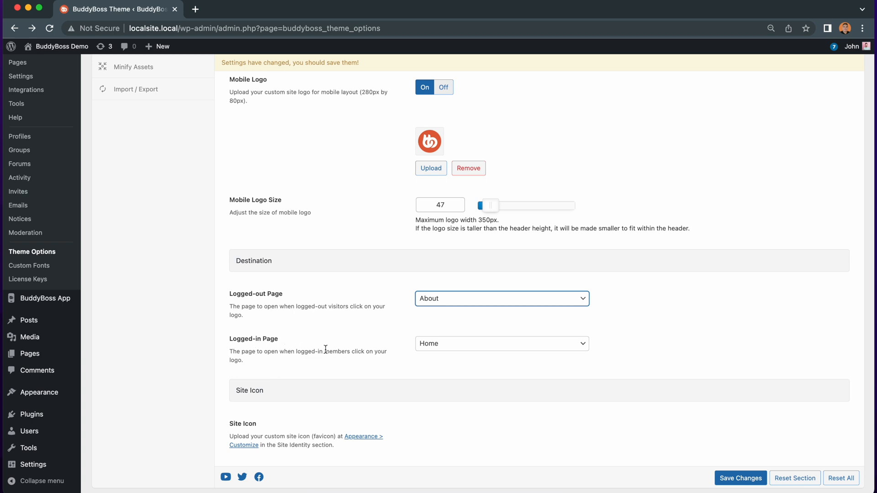
mouse_move(245, 364)
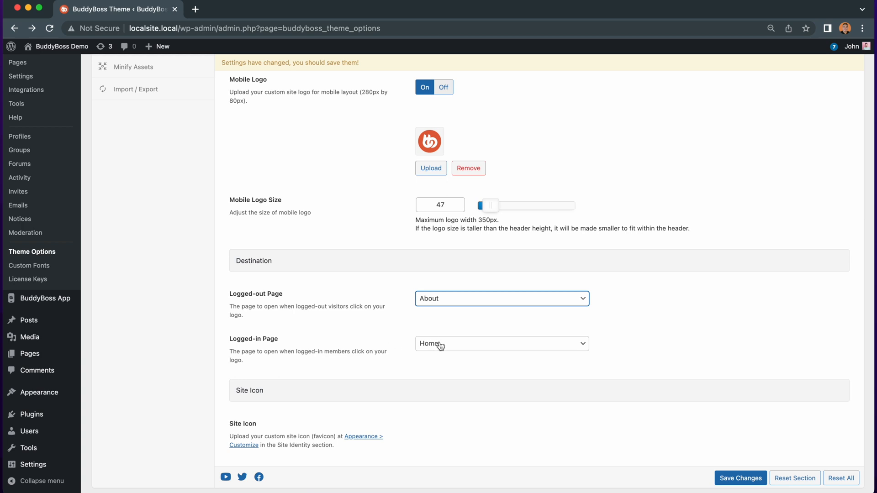
Set the logo's Logged-in Page destination to Activity Feed and save
click(501, 344)
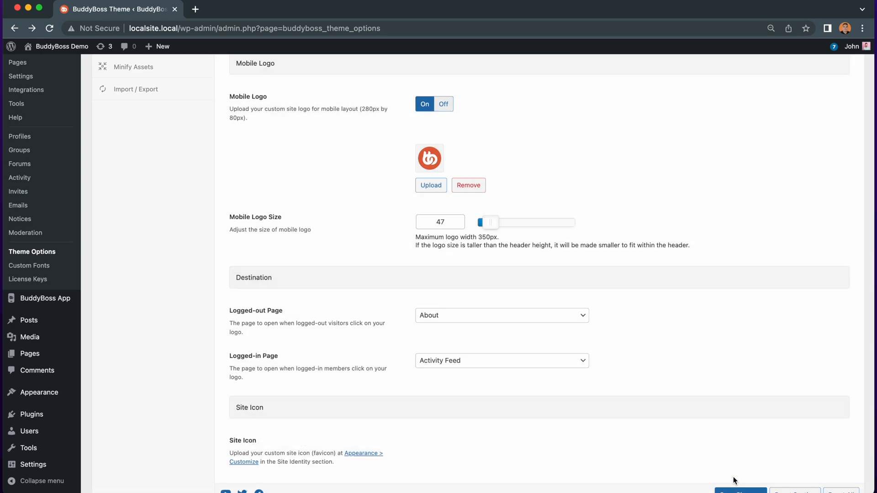
mouse_move(617, 220)
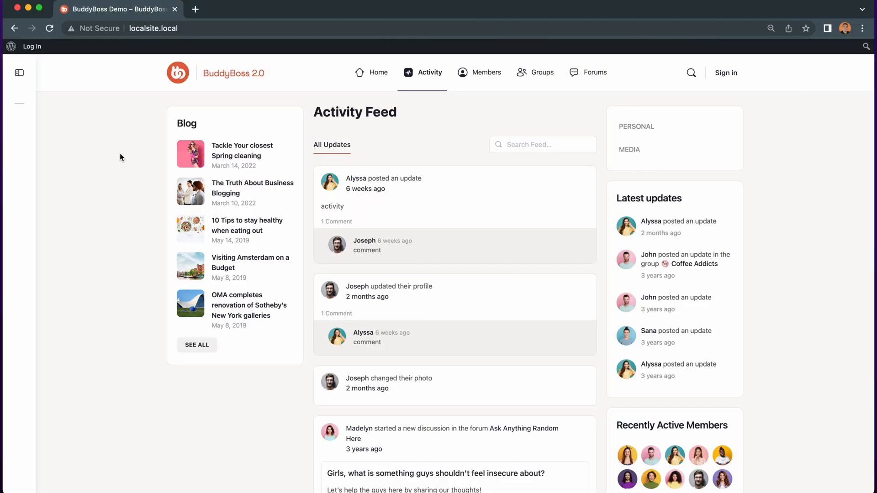
mouse_move(726, 76)
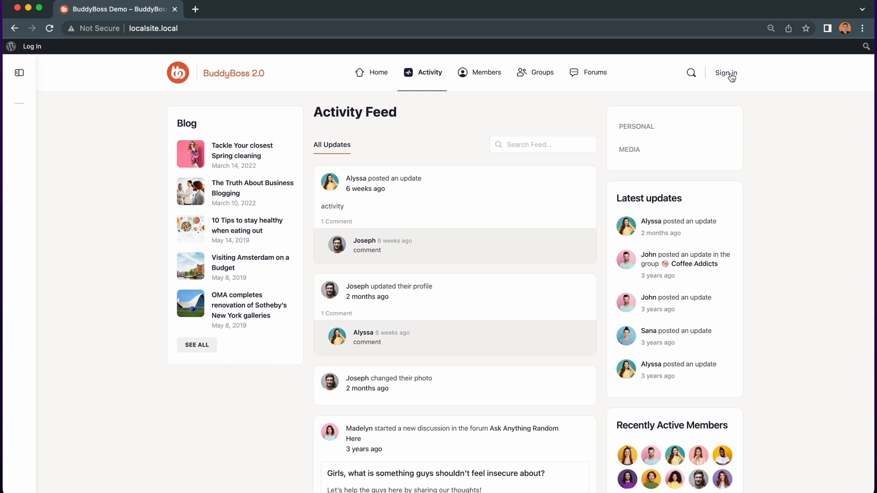
mouse_move(761, 131)
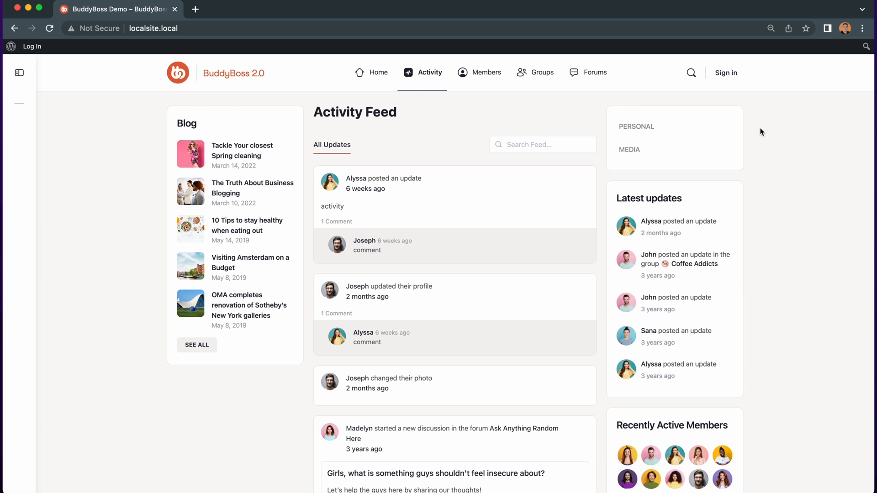
mouse_move(490, 128)
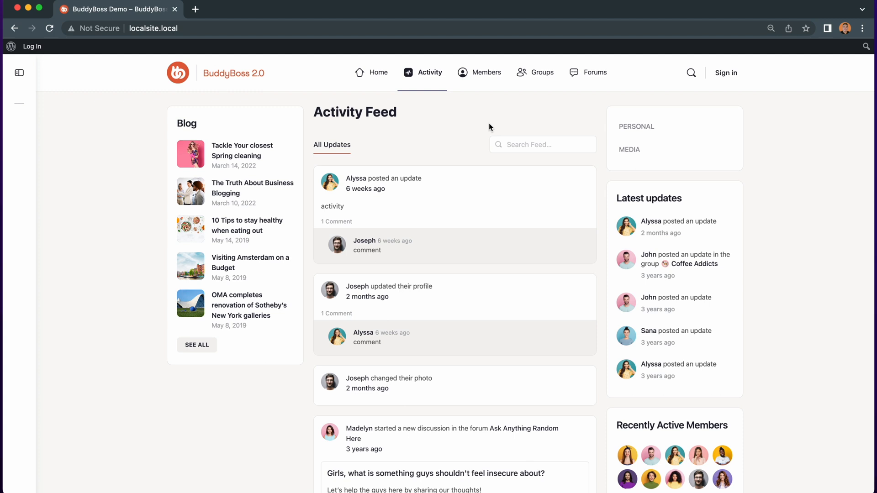
mouse_move(606, 132)
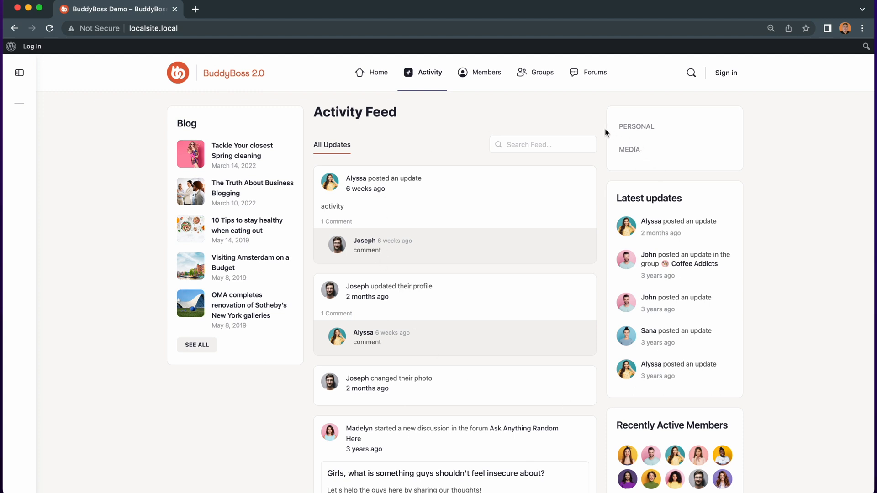
Follow the header logo while logged out and land on the About page
click(233, 73)
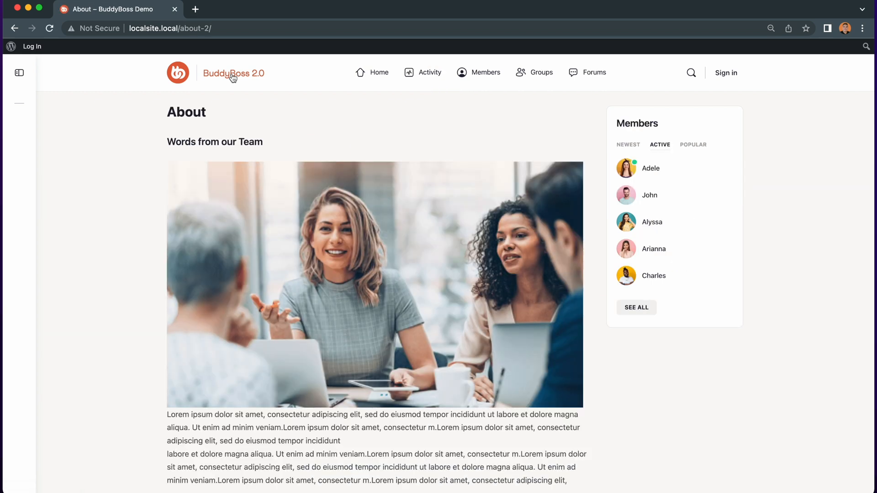
mouse_move(271, 116)
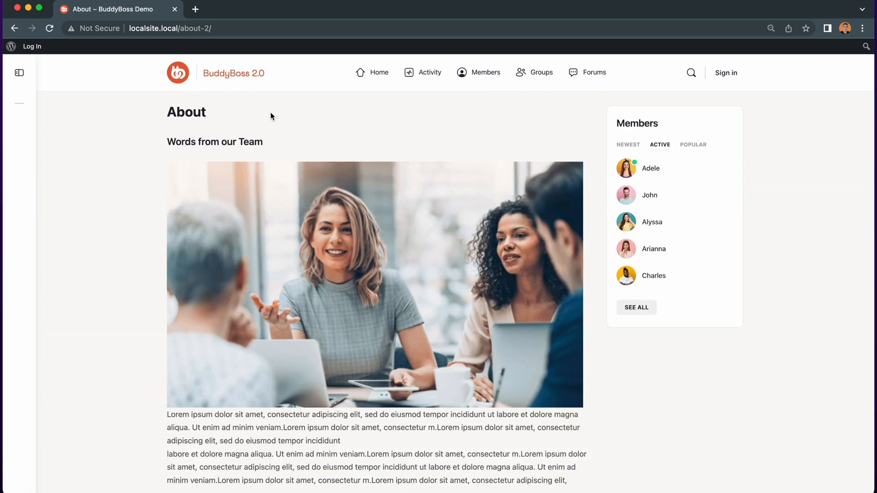
mouse_move(230, 81)
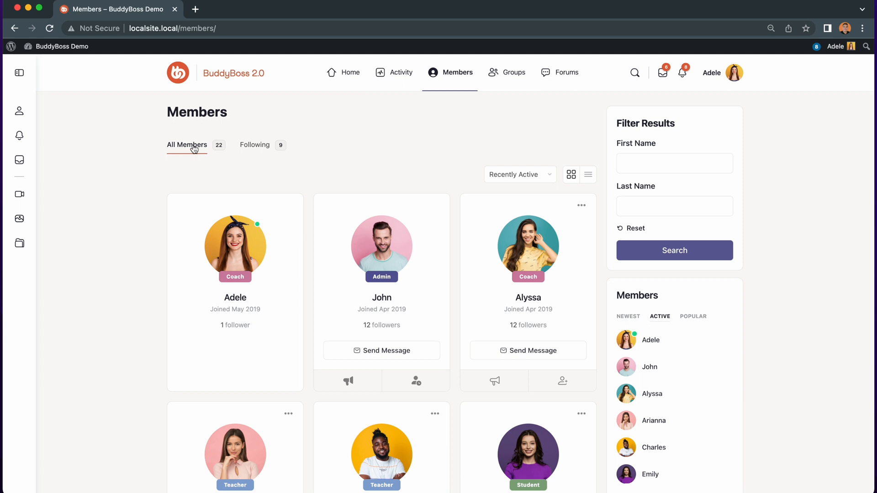
mouse_move(209, 102)
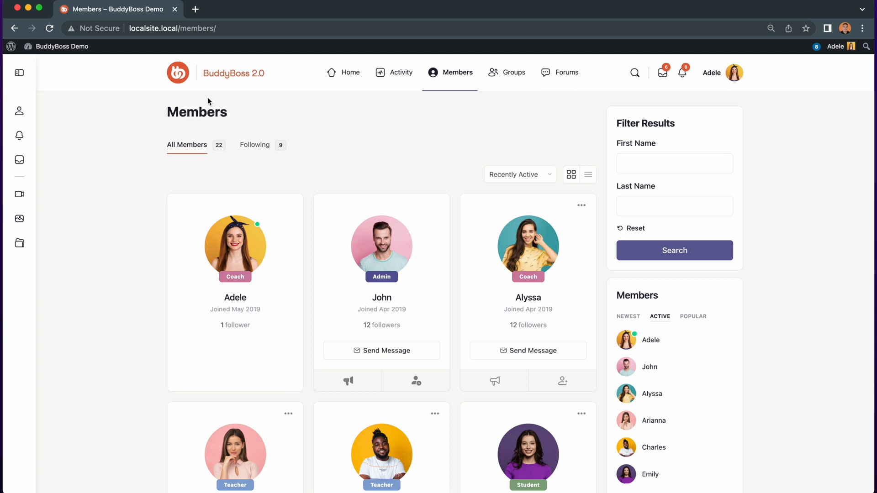
Follow the header logo as a logged-in member from Members and land on the Activity Feed
click(234, 73)
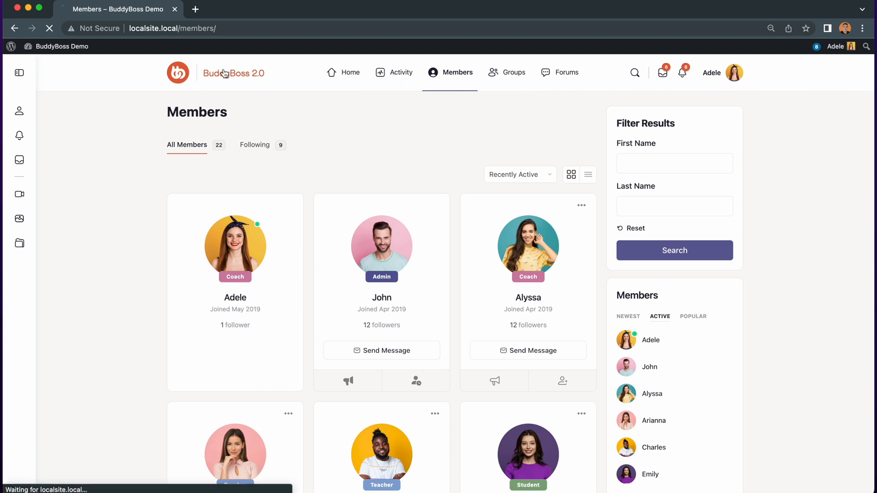
click(401, 72)
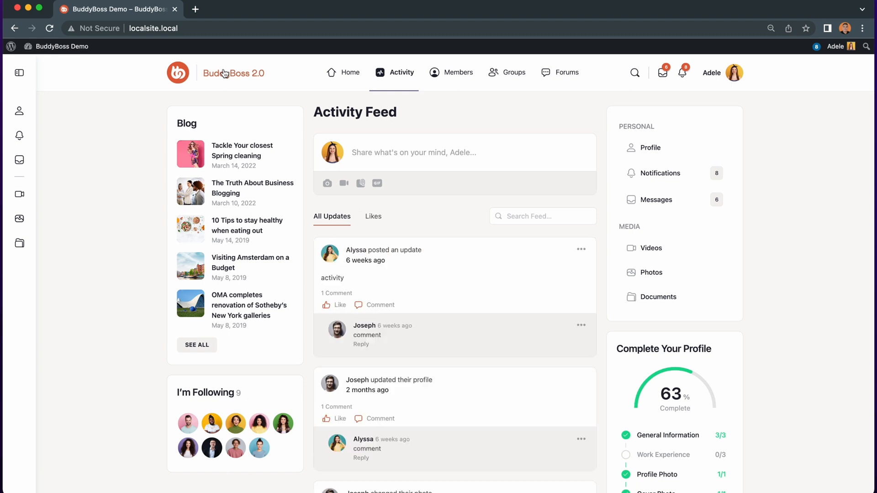
mouse_move(400, 115)
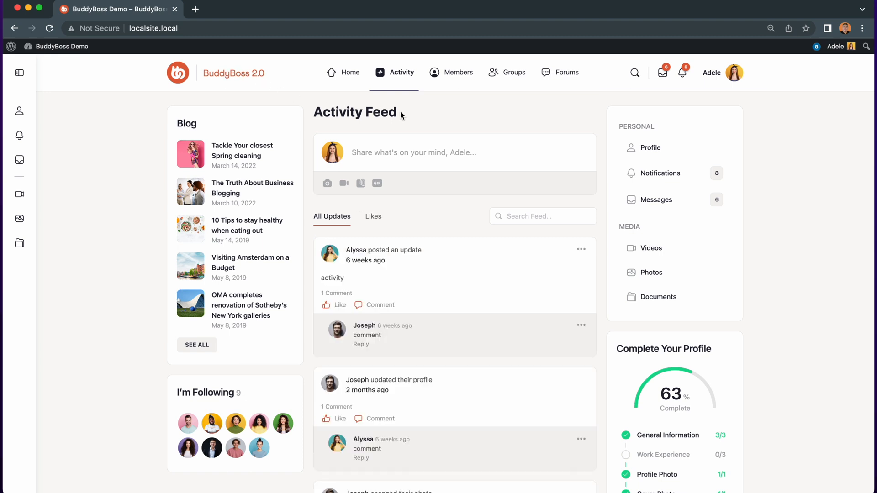
scroll(down, 3)
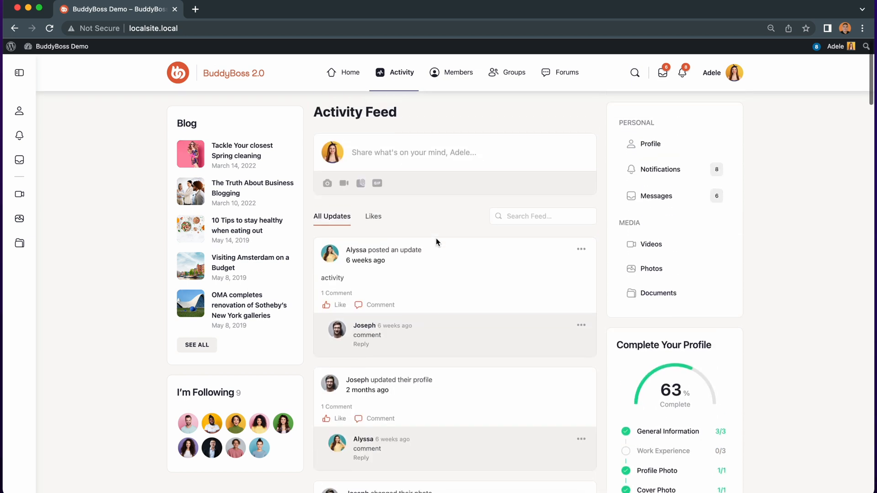
scroll(down, 3)
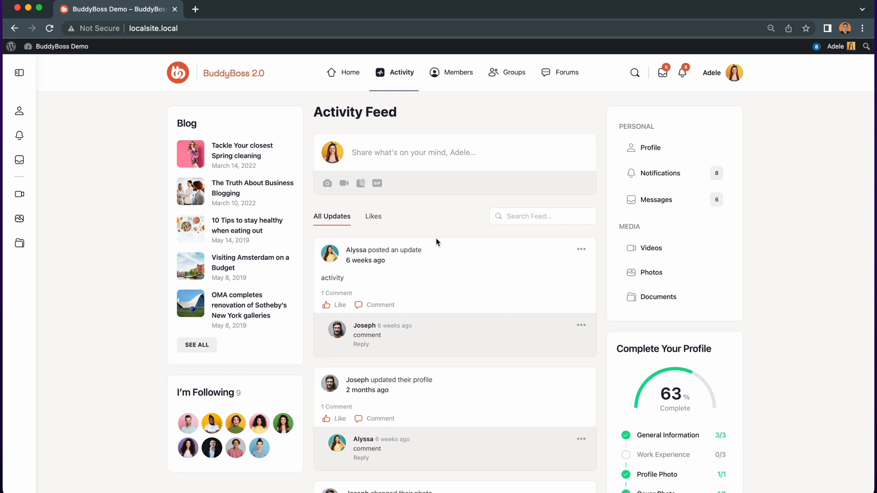